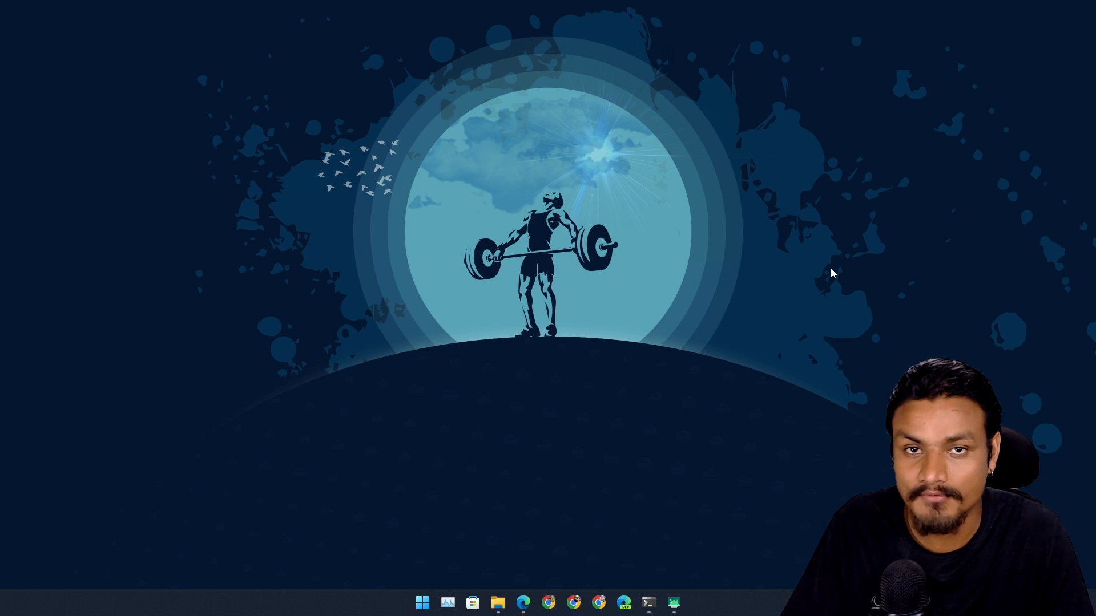
# Open Edge on the Genymobile/scrcpy GitHub repository page.
pyautogui.click(522, 601)
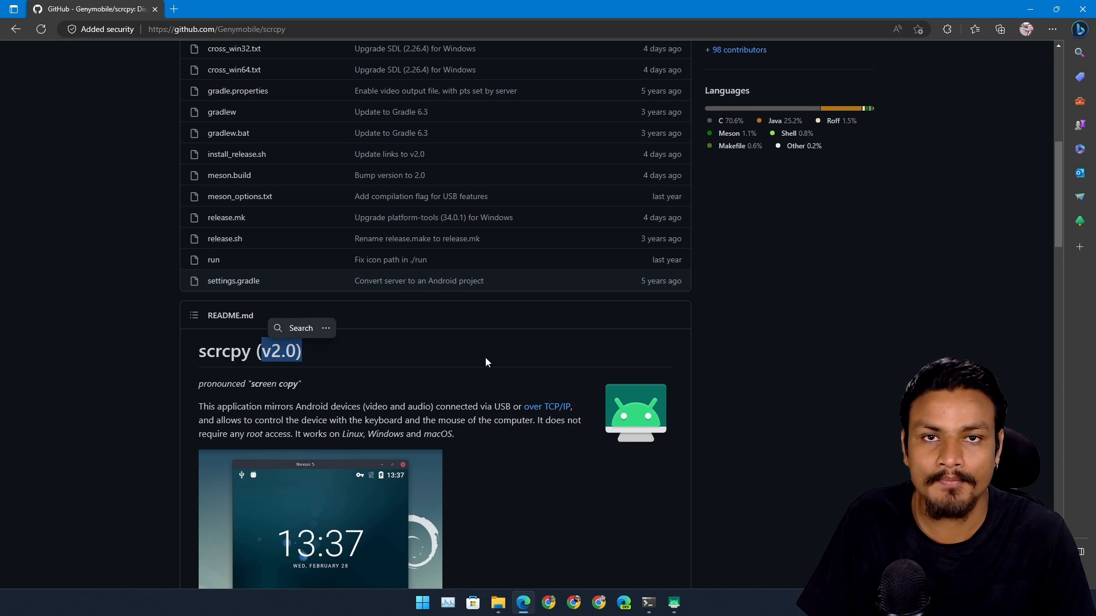
# Scroll the scrcpy README to its feature list and prerequisites.
pyautogui.scroll(-3)
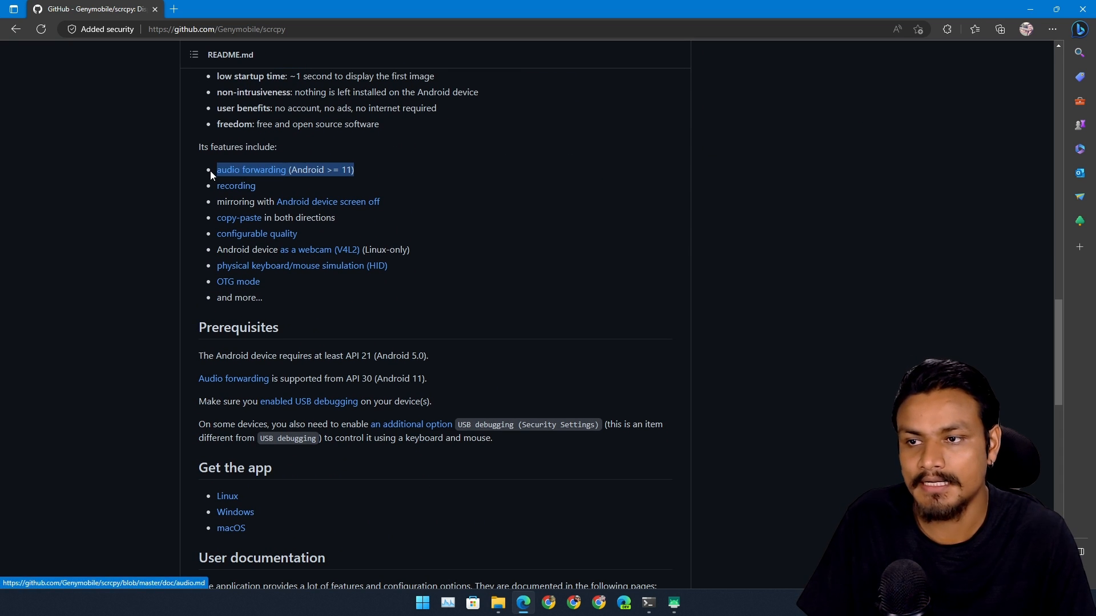
pyautogui.moveTo(444, 199)
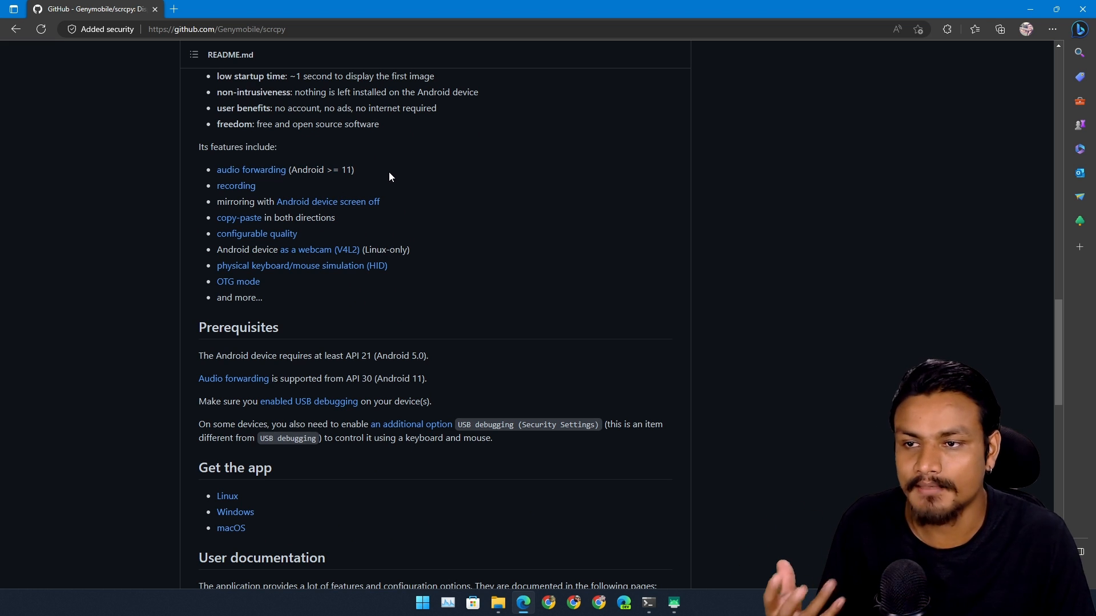
pyautogui.scroll(3)
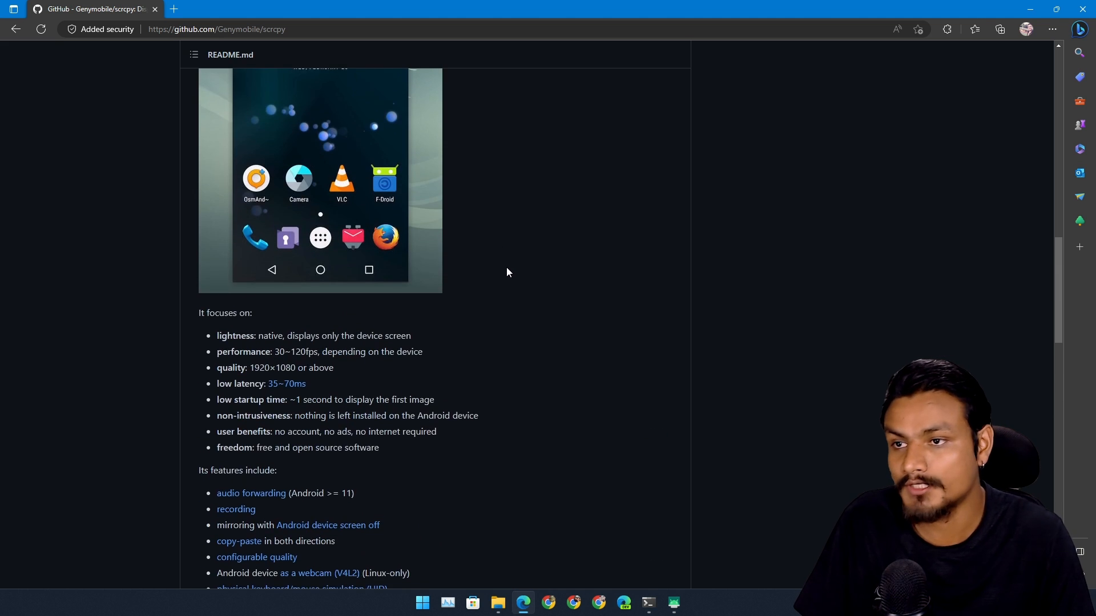
pyautogui.scroll(3)
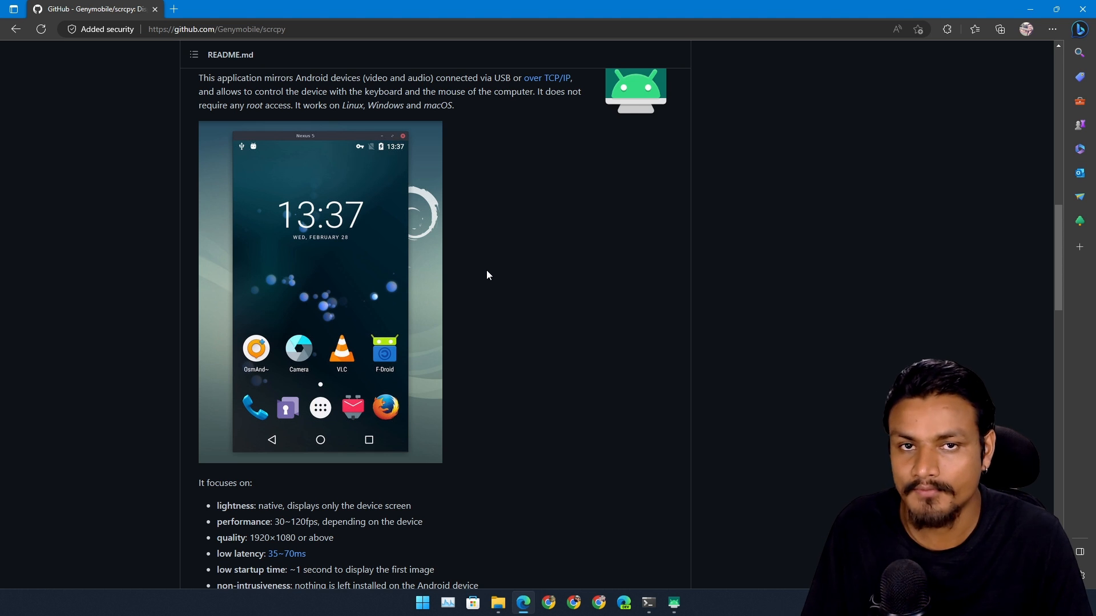
pyautogui.moveTo(506, 277)
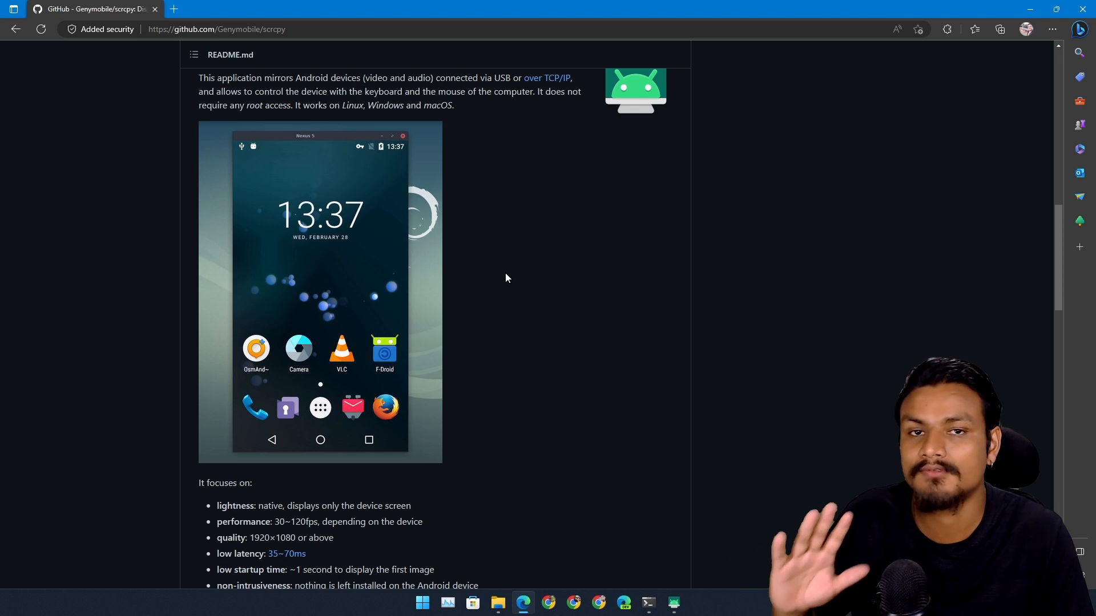
pyautogui.scroll(-3)
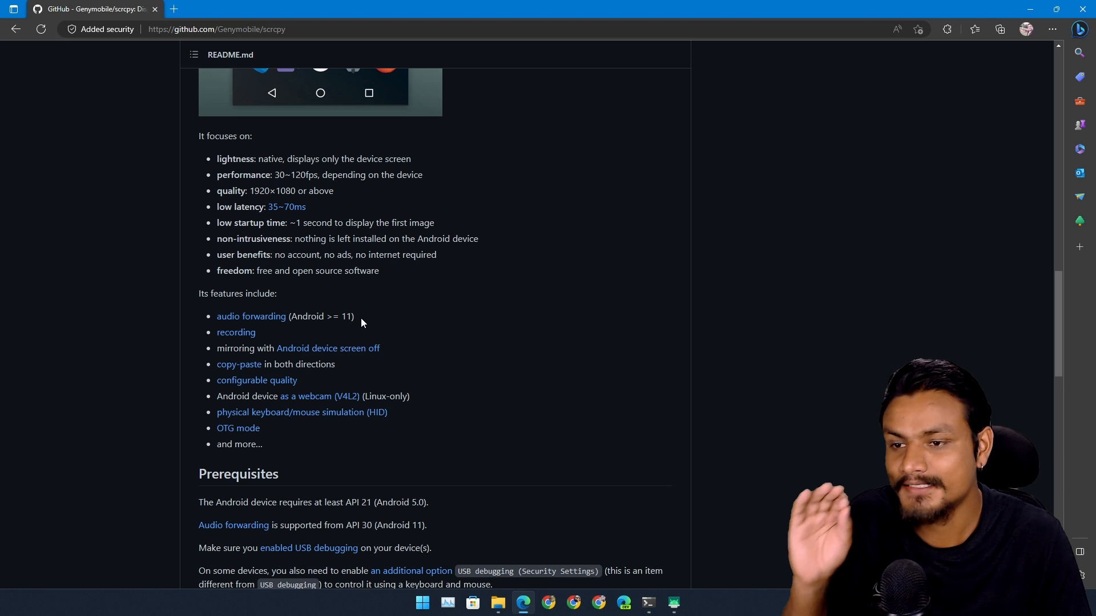
pyautogui.moveTo(364, 325)
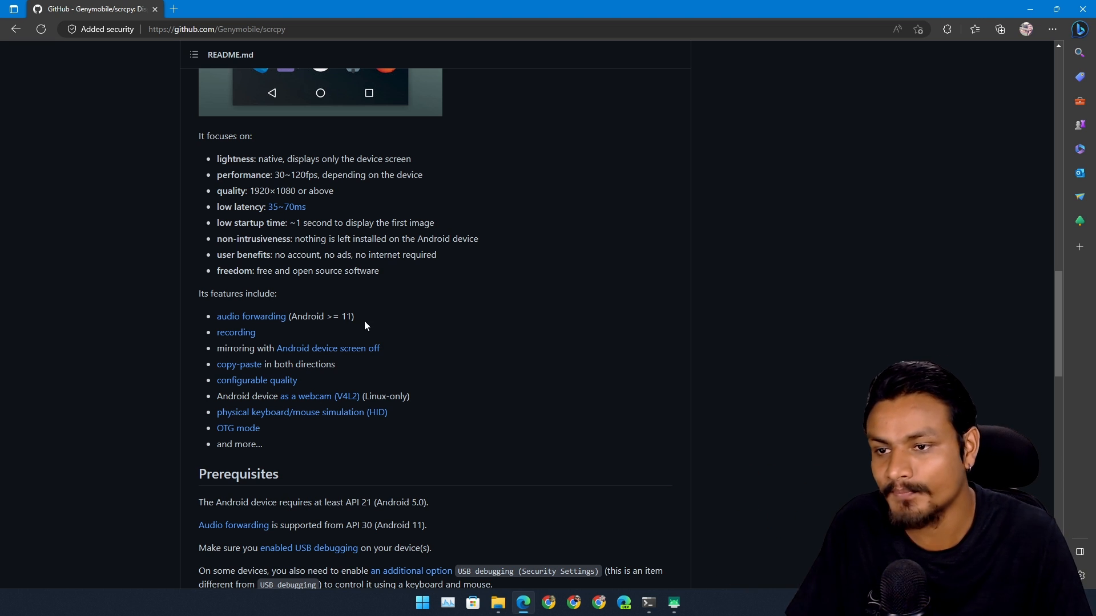
pyautogui.moveTo(507, 277)
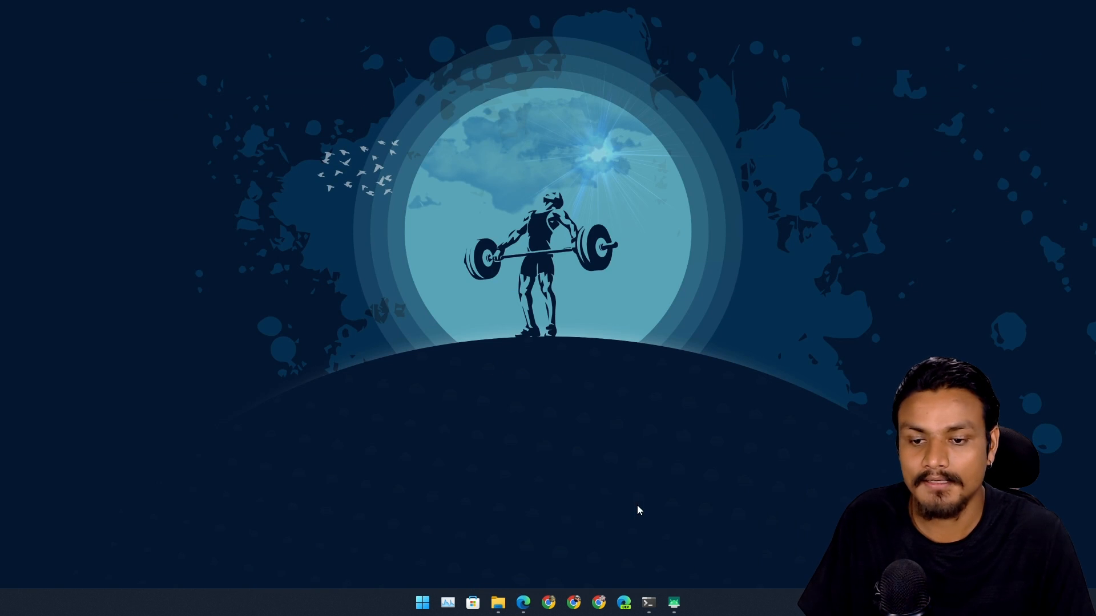
# Launch scrcpy to mirror the phone showing the Hill Climb Racing menu.
pyautogui.click(672, 601)
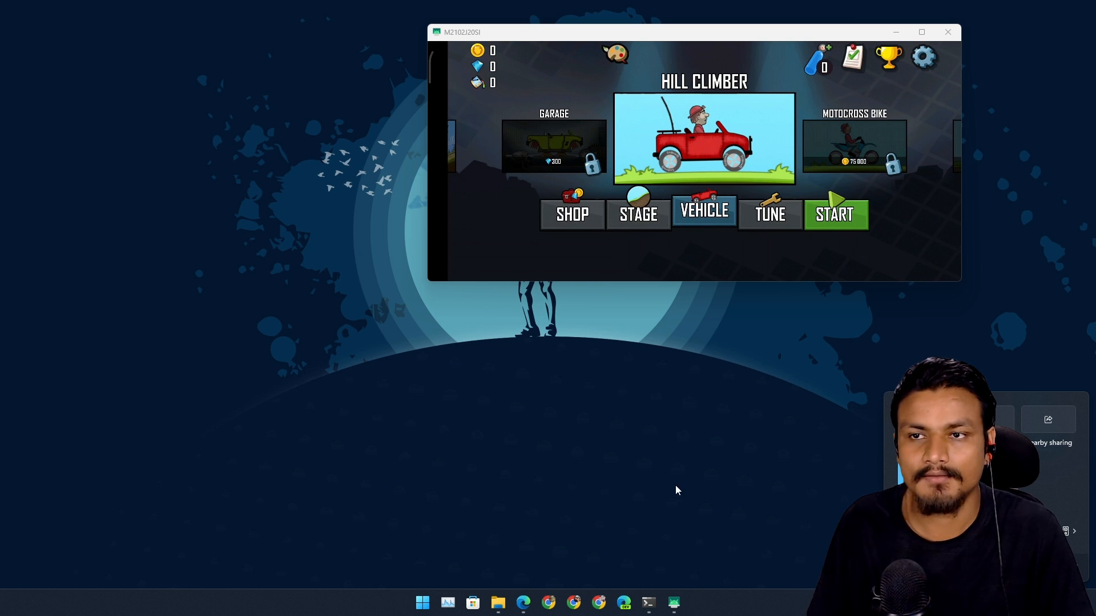
pyautogui.moveTo(657, 487)
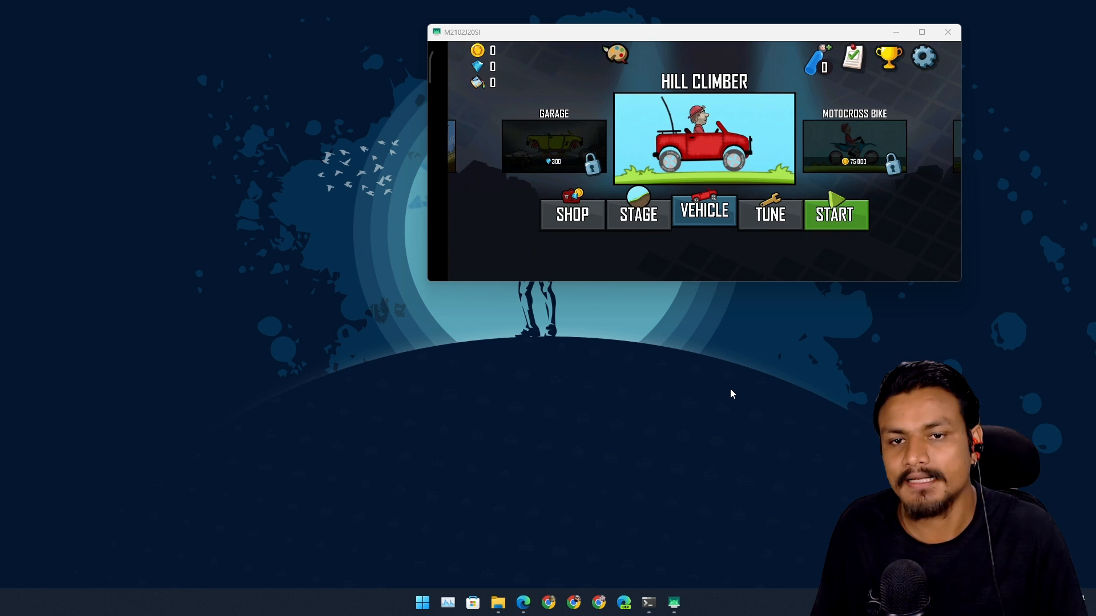
pyautogui.moveTo(743, 295)
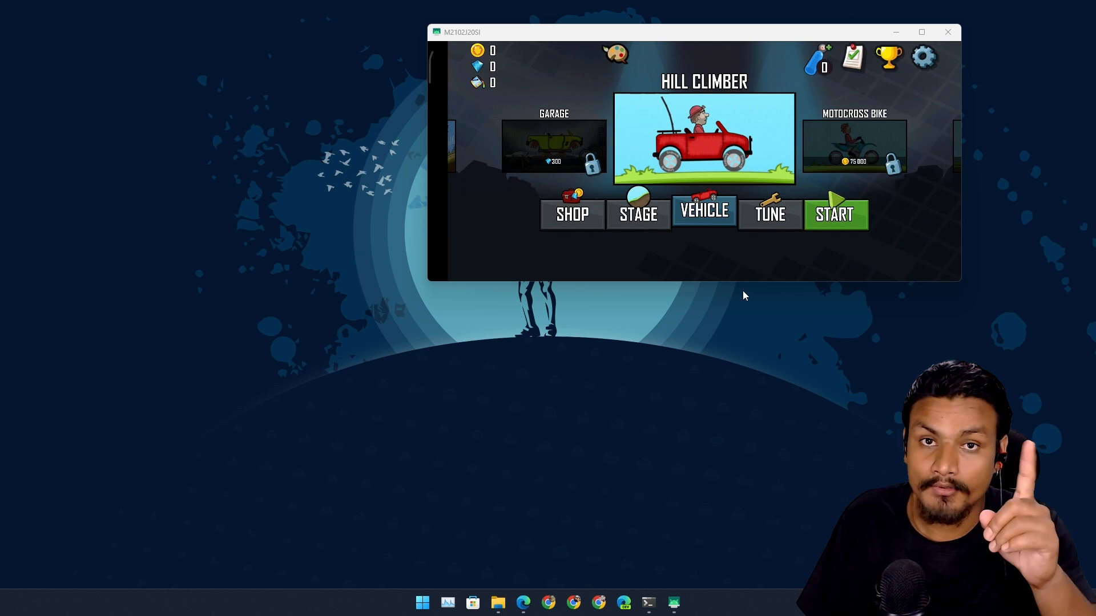
pyautogui.moveTo(763, 264)
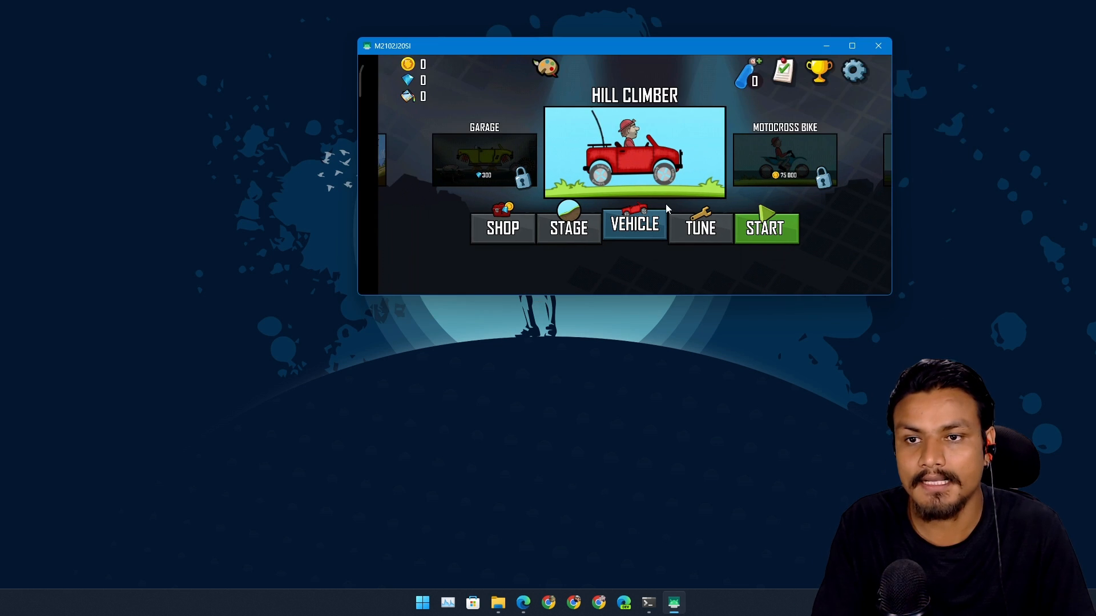
# Exit Hill Climb Racing to the phone's home screen in the scrcpy window.
pyautogui.click(851, 45)
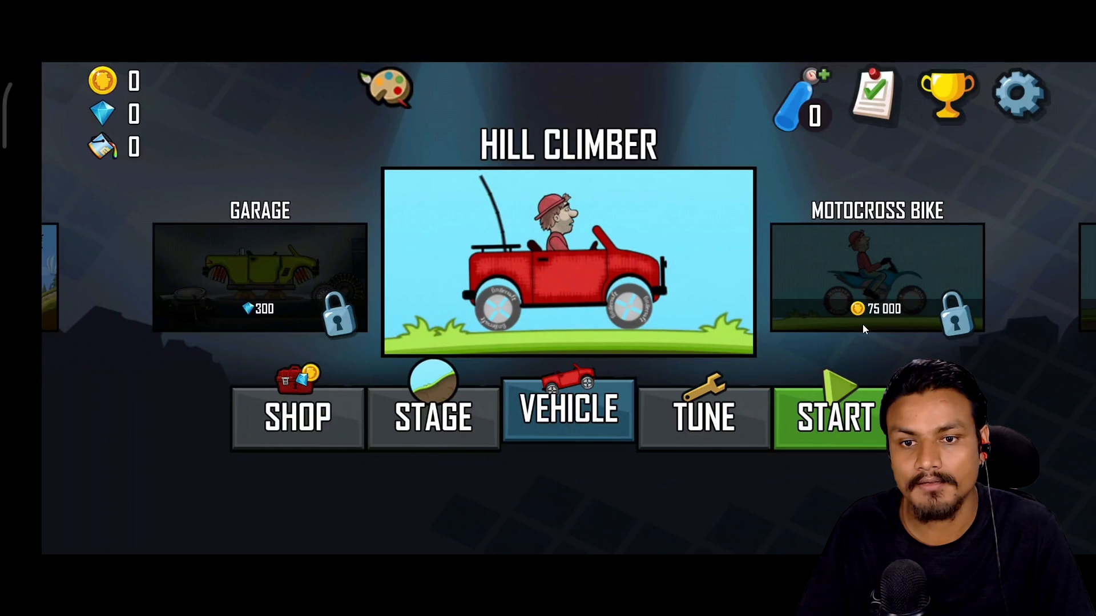
pyautogui.click(833, 416)
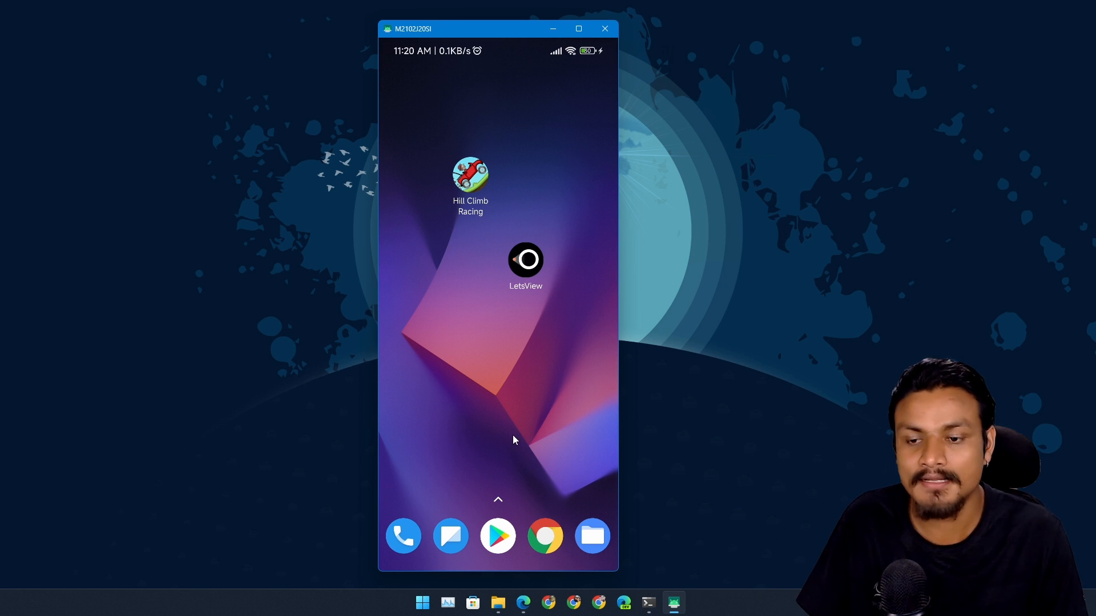
pyautogui.moveTo(545, 276)
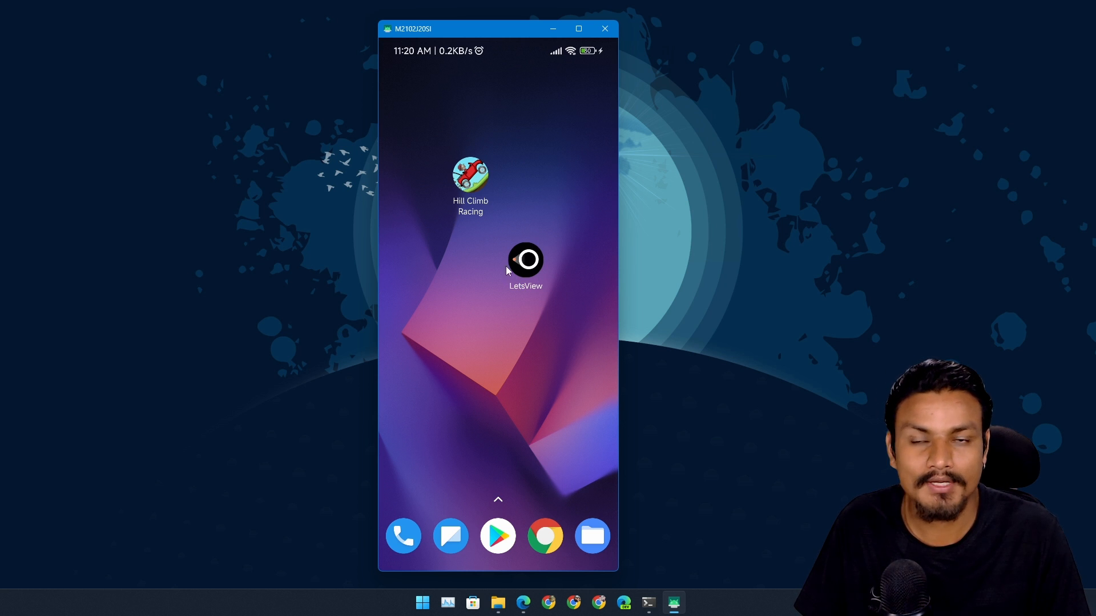
# Launch LetsView from the mirrored phone's home screen.
pyautogui.click(526, 267)
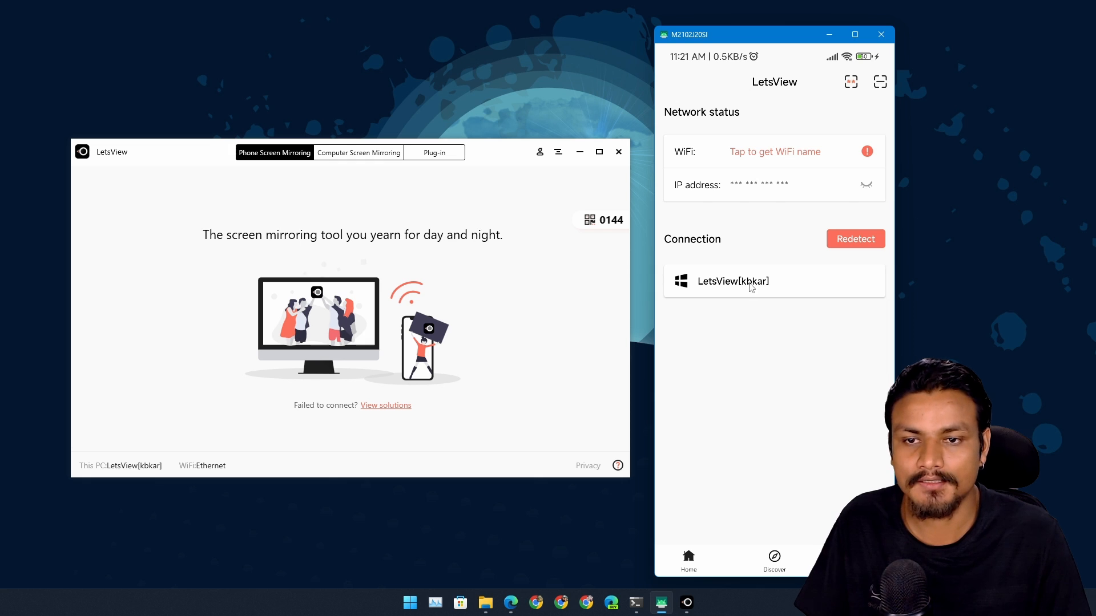
# Choose the PC, start Phone Screen Mirroring, and allow casting.
pyautogui.click(733, 281)
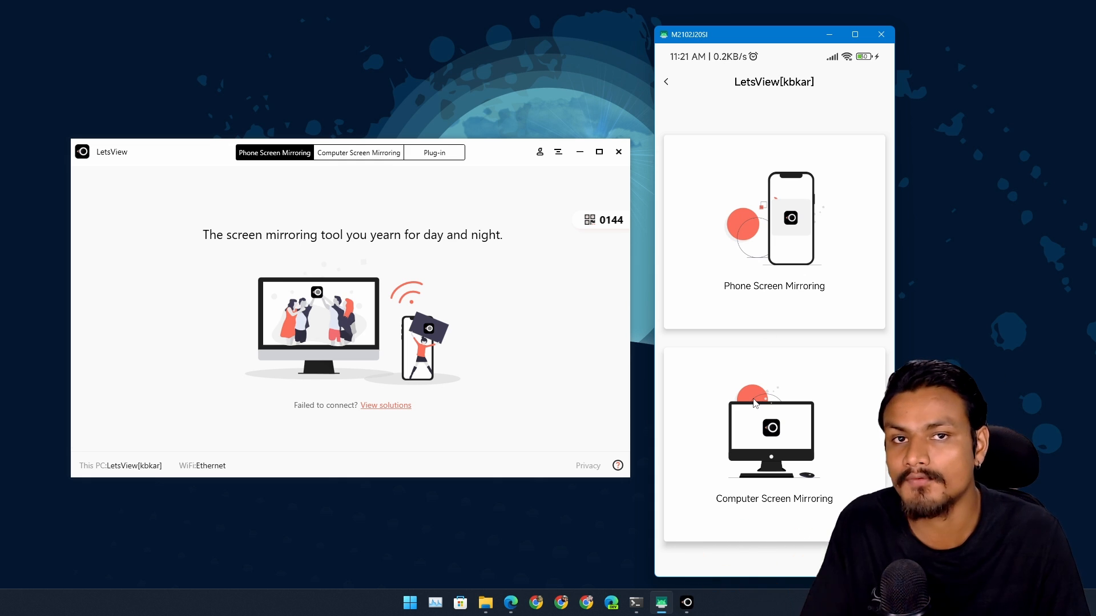
pyautogui.moveTo(741, 268)
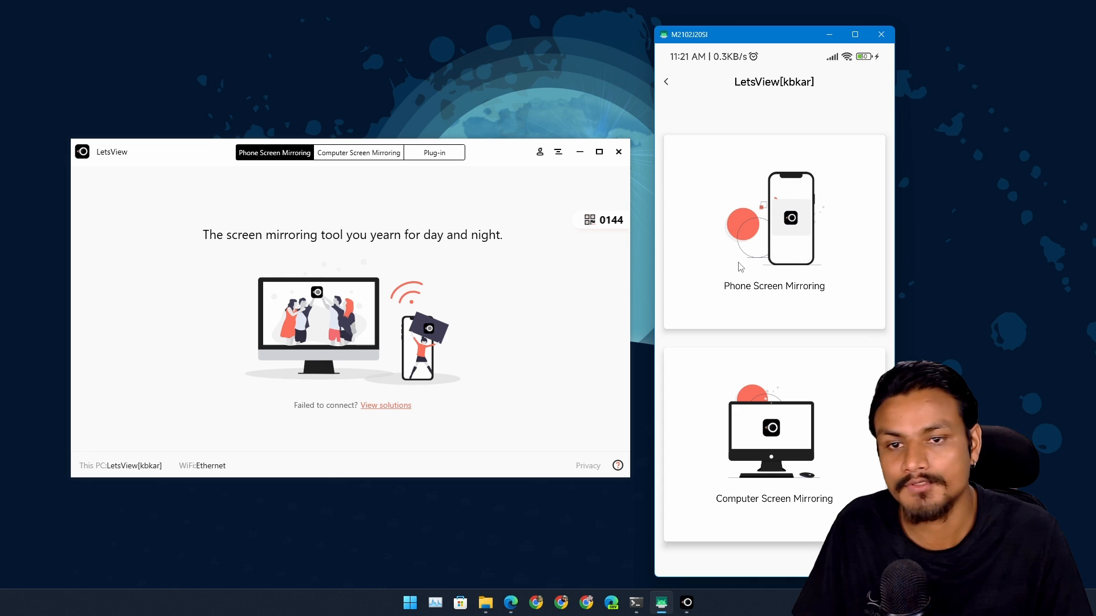
pyautogui.click(774, 231)
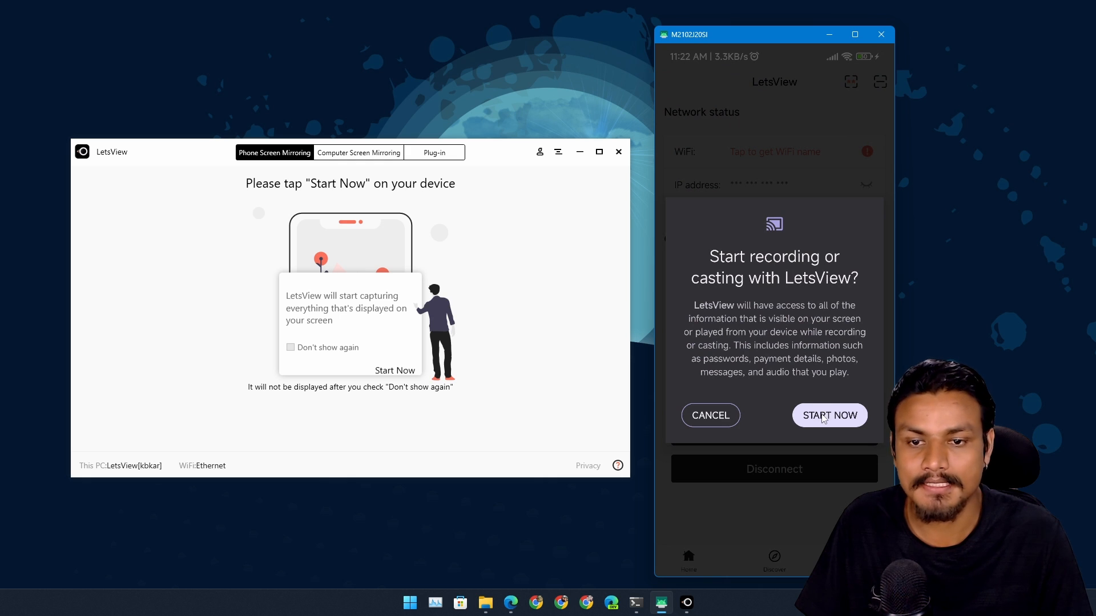
pyautogui.click(829, 415)
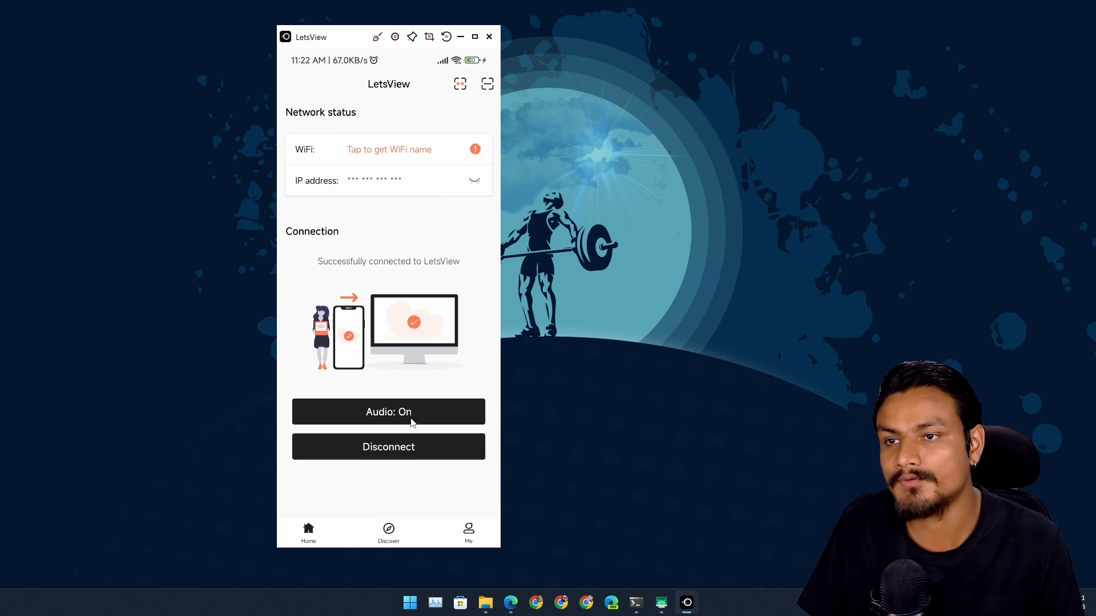
pyautogui.moveTo(418, 451)
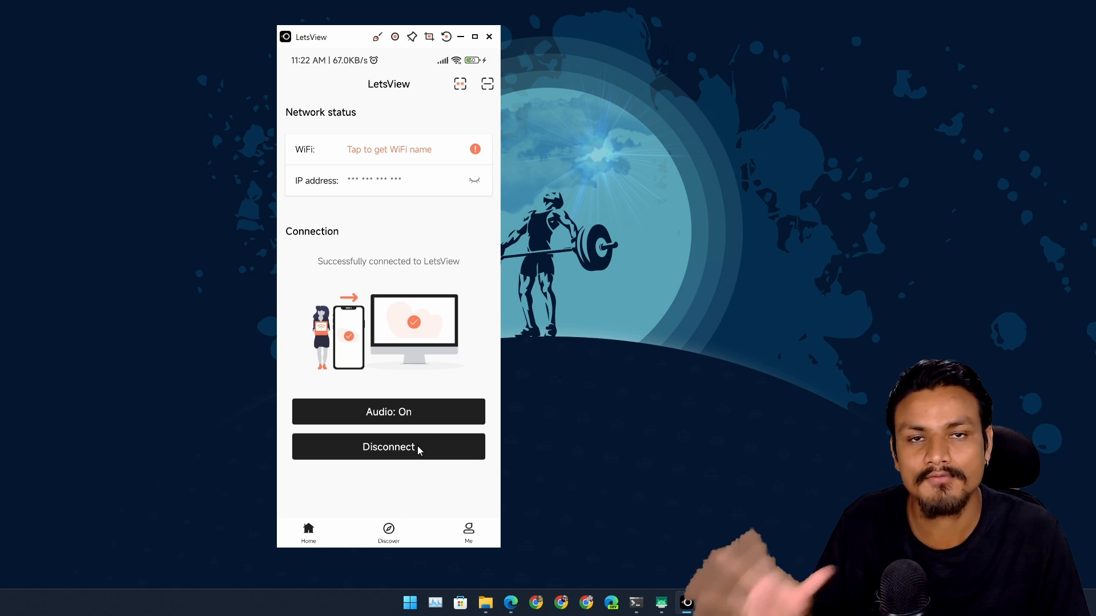
# Show Hill Climb Racing mirrored in landscape in the LetsView PC window.
pyautogui.click(389, 446)
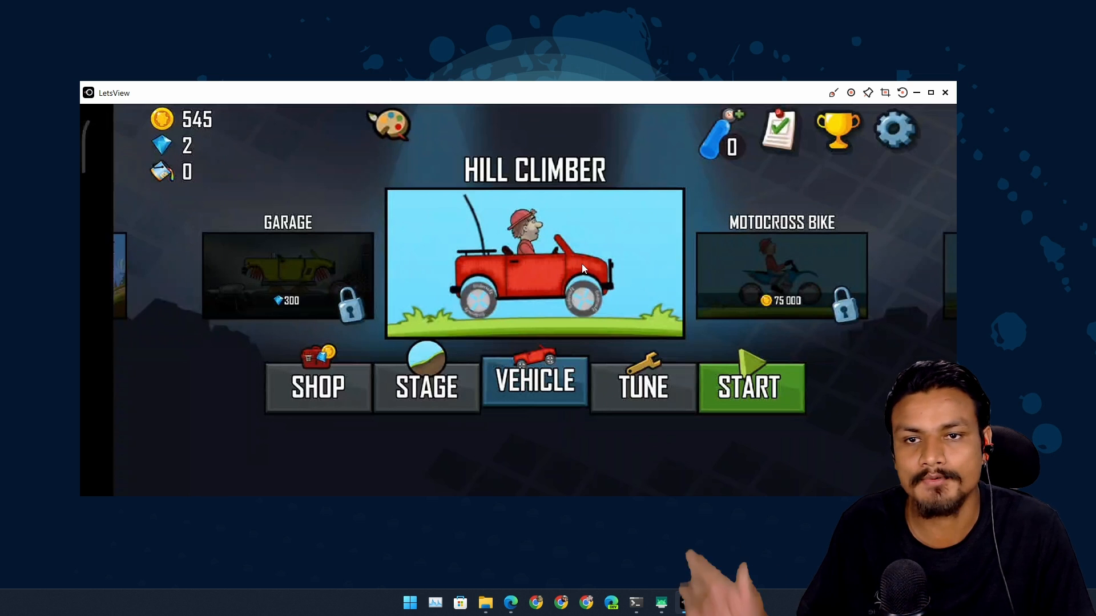
pyautogui.moveTo(898, 147)
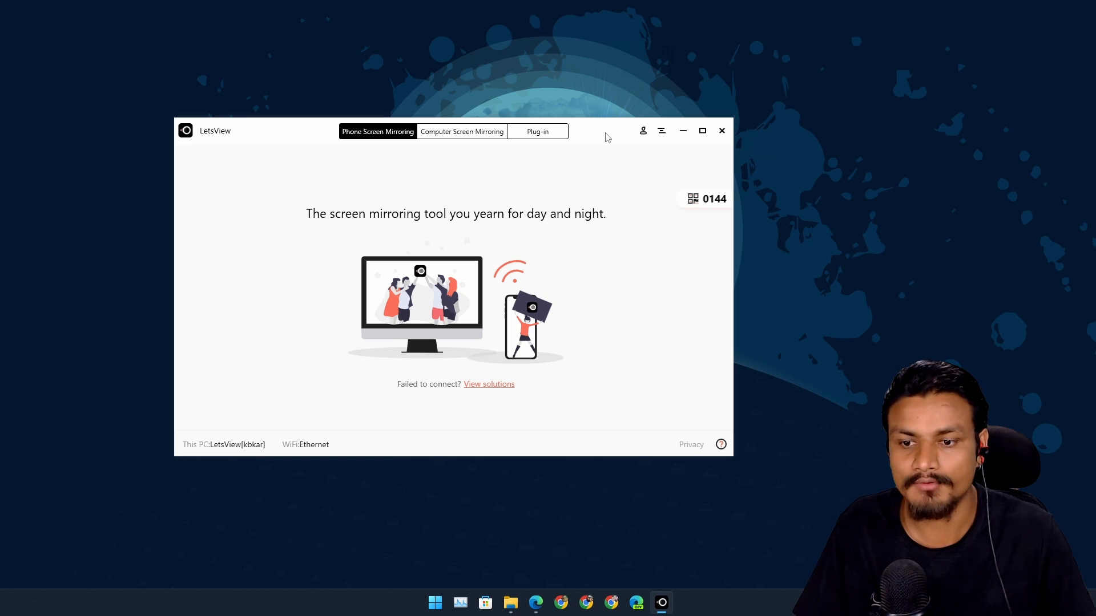
# Open the scrcpy-win64-v2.0 folder and launch SCRCPY+.
pyautogui.click(511, 603)
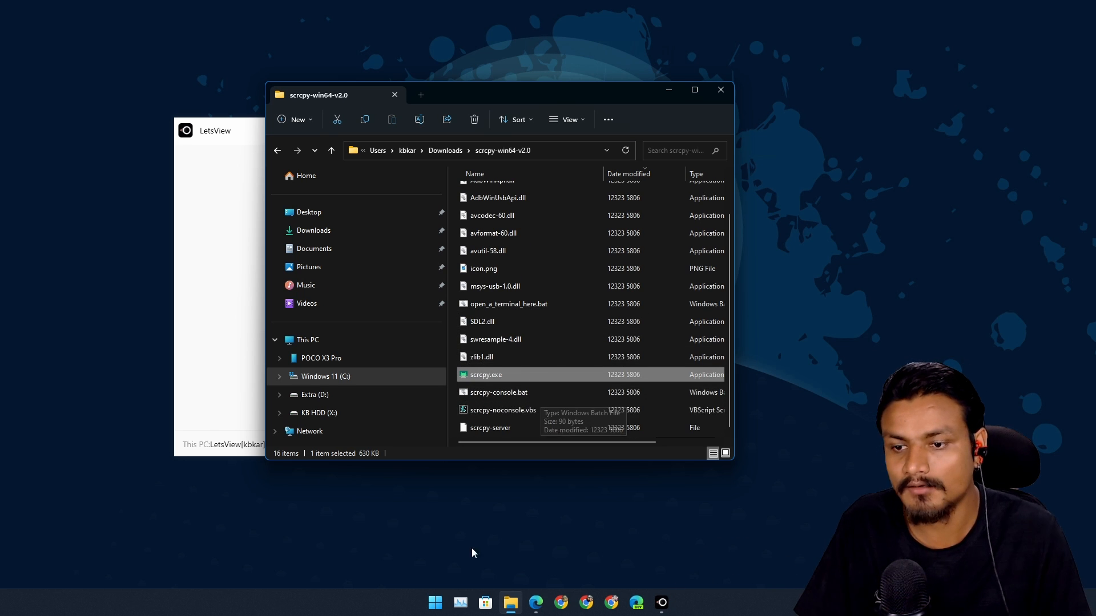
pyautogui.doubleClick(486, 375)
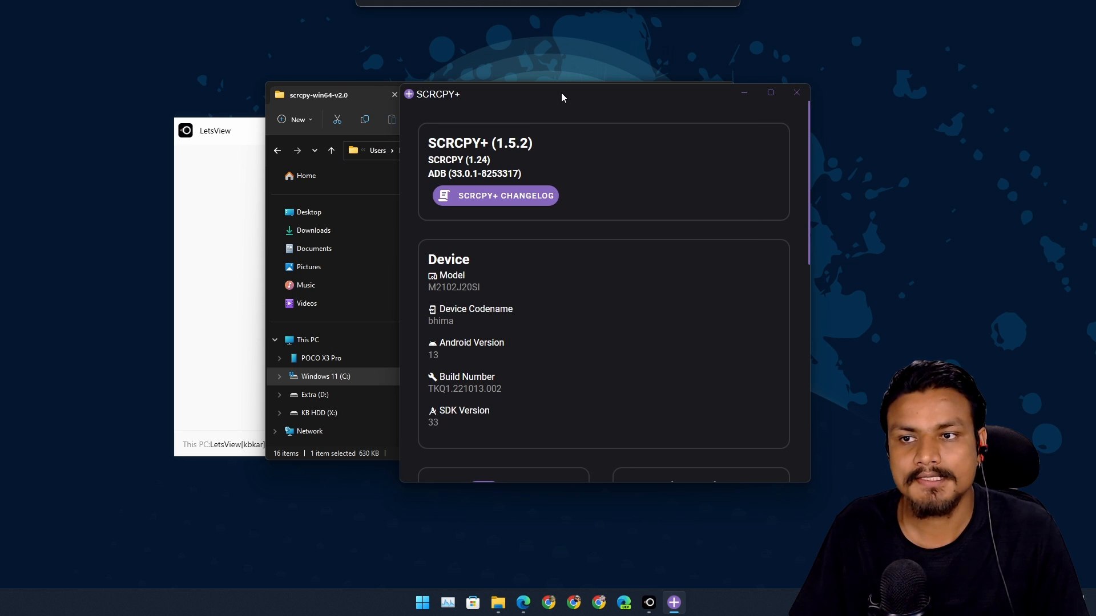
pyautogui.moveTo(513, 339)
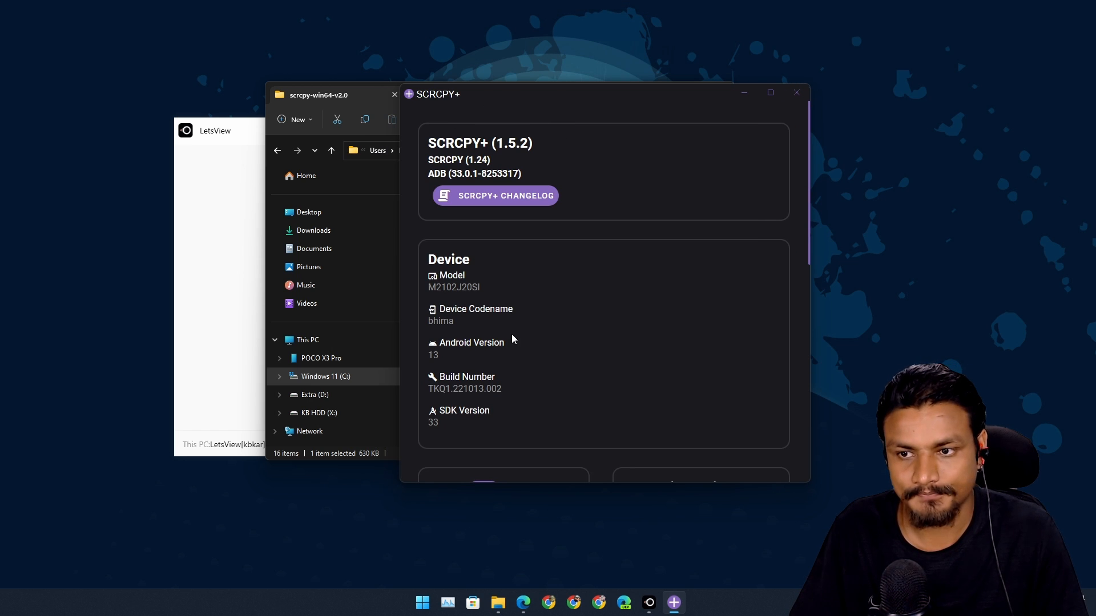
# Review SCRCPY+ version info (SCRCPY 1.24, ADB 33.0.1) and Android 13 device details.
pyautogui.scroll(-3)
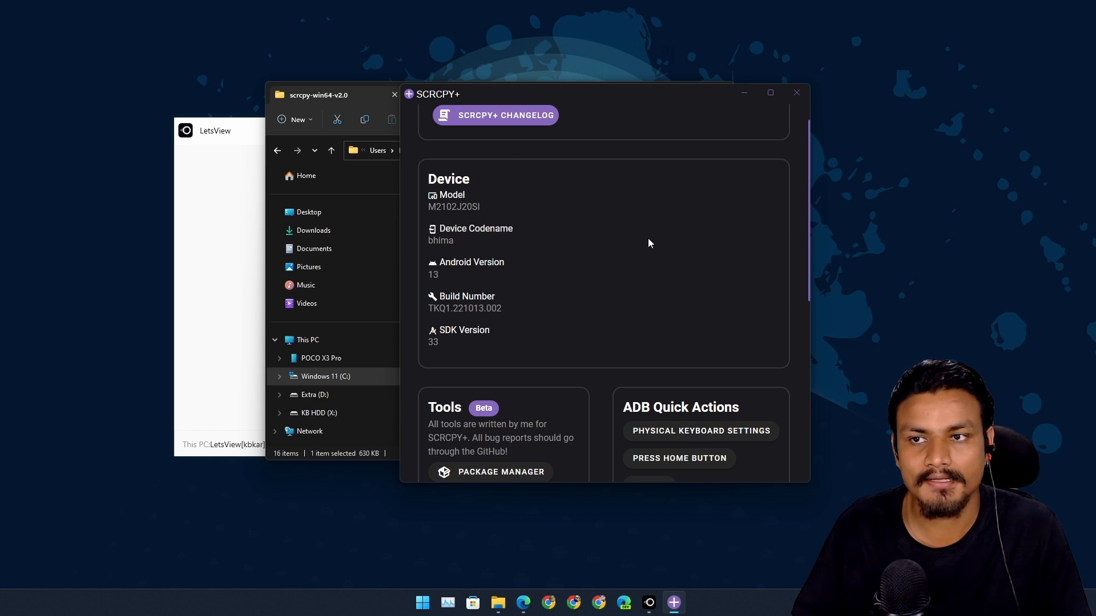
pyautogui.scroll(-3)
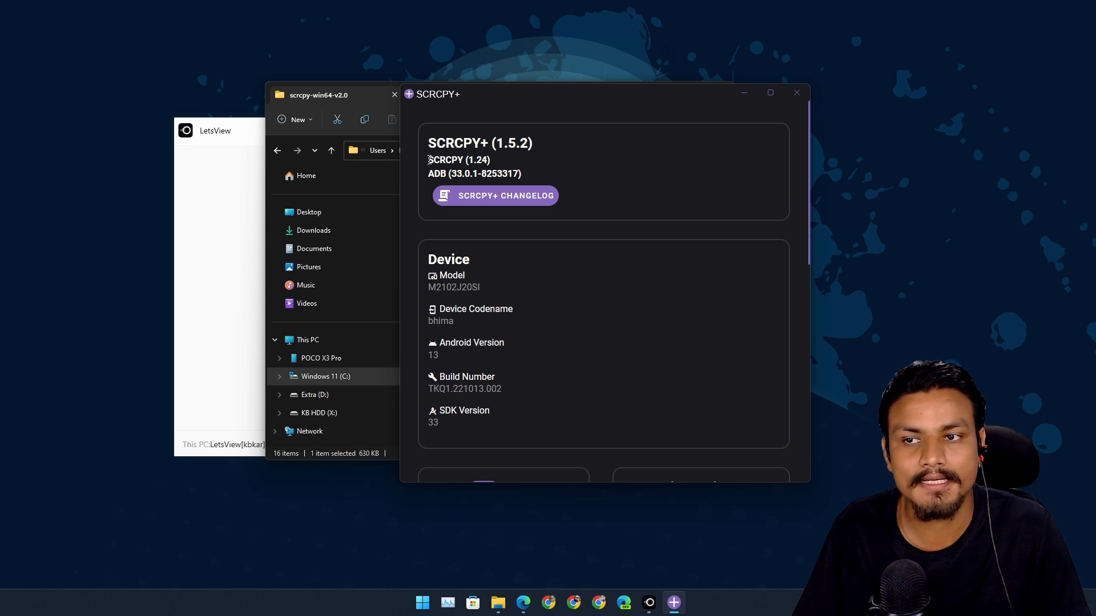
pyautogui.doubleClick(457, 159)
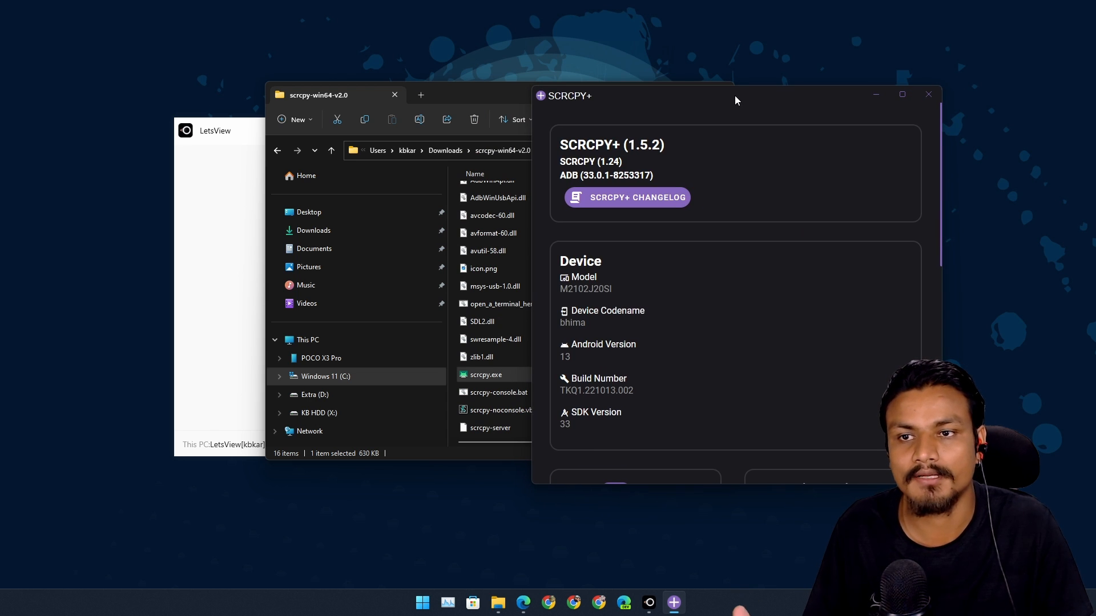
pyautogui.moveTo(719, 110)
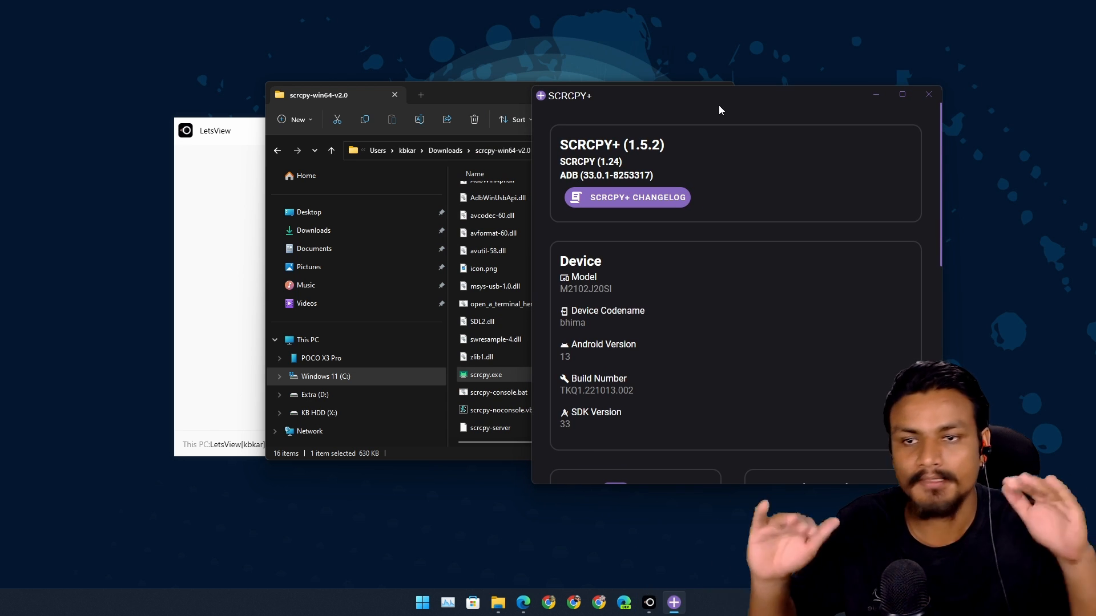
pyautogui.scroll(-3)
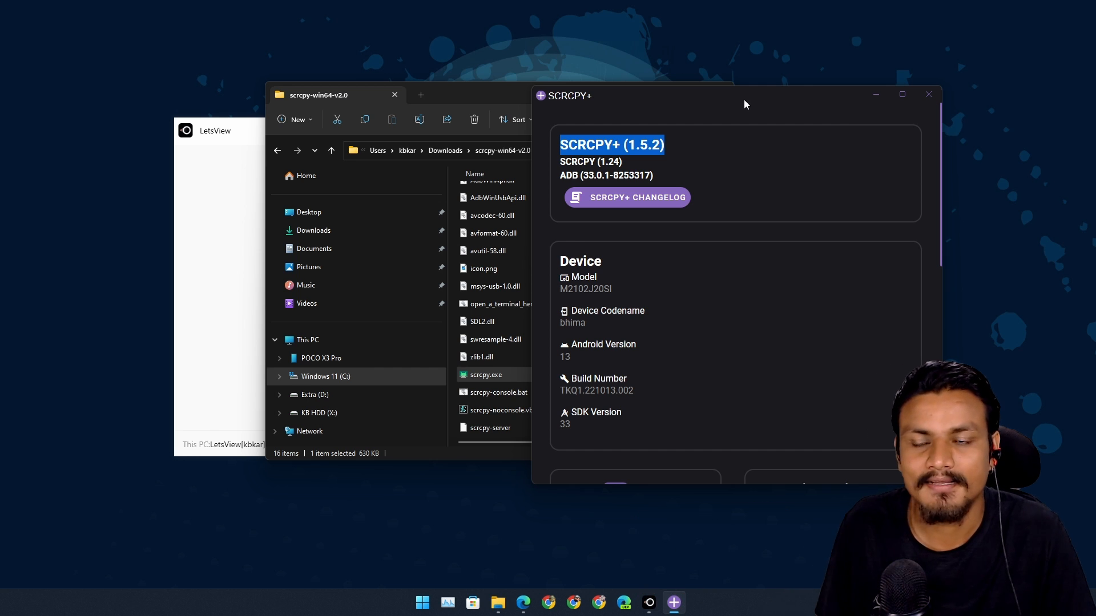
pyautogui.moveTo(722, 137)
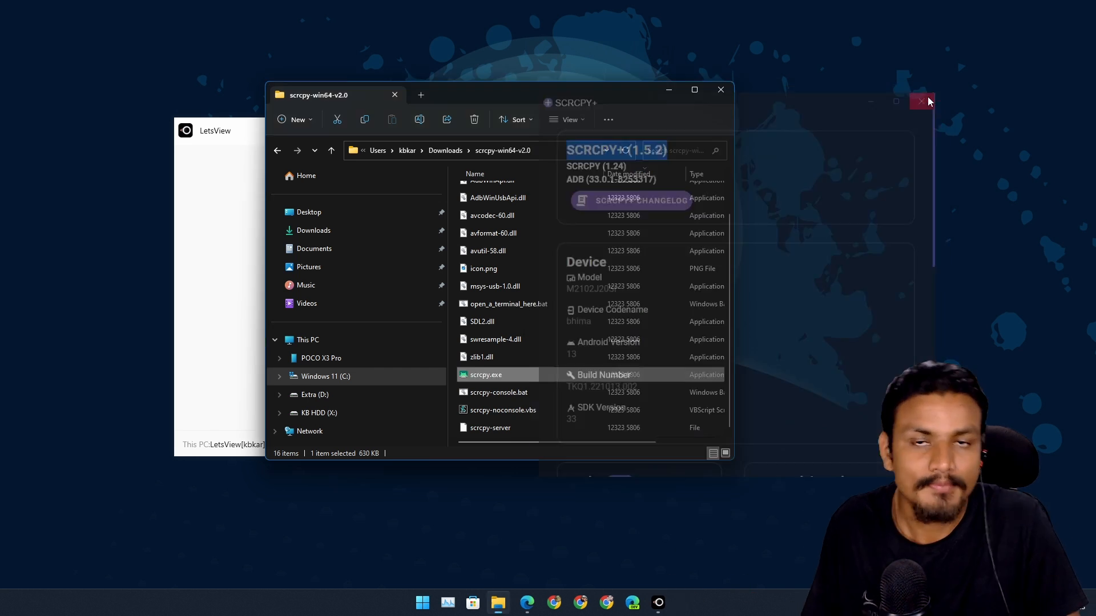
# Close SCRCPY+, the scrcpy-win64-v2.0 folder window, and LetsView.
pyautogui.click(922, 102)
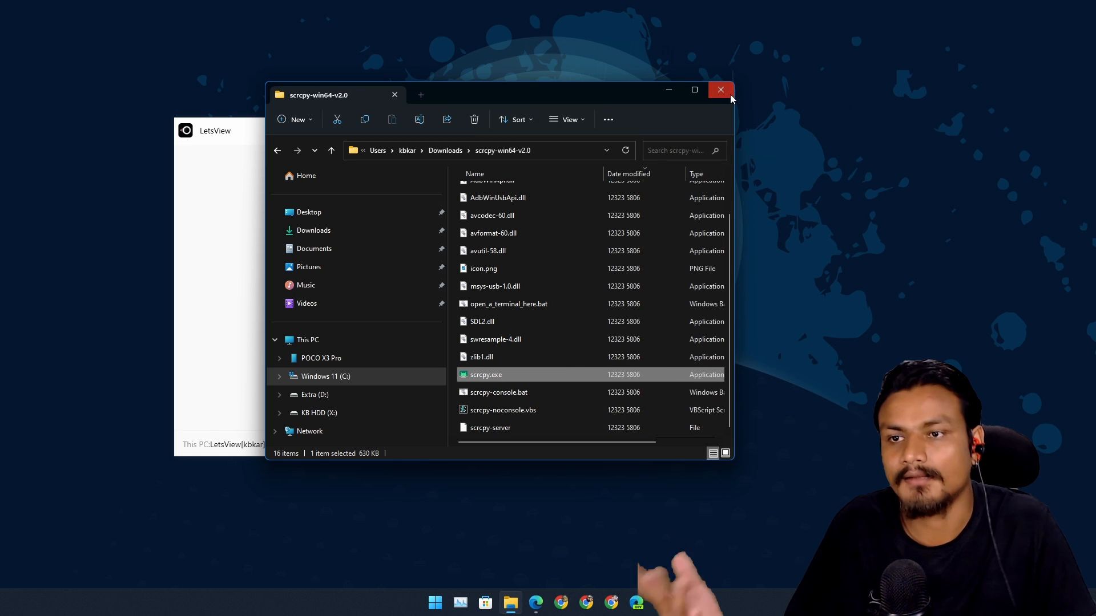
pyautogui.click(721, 89)
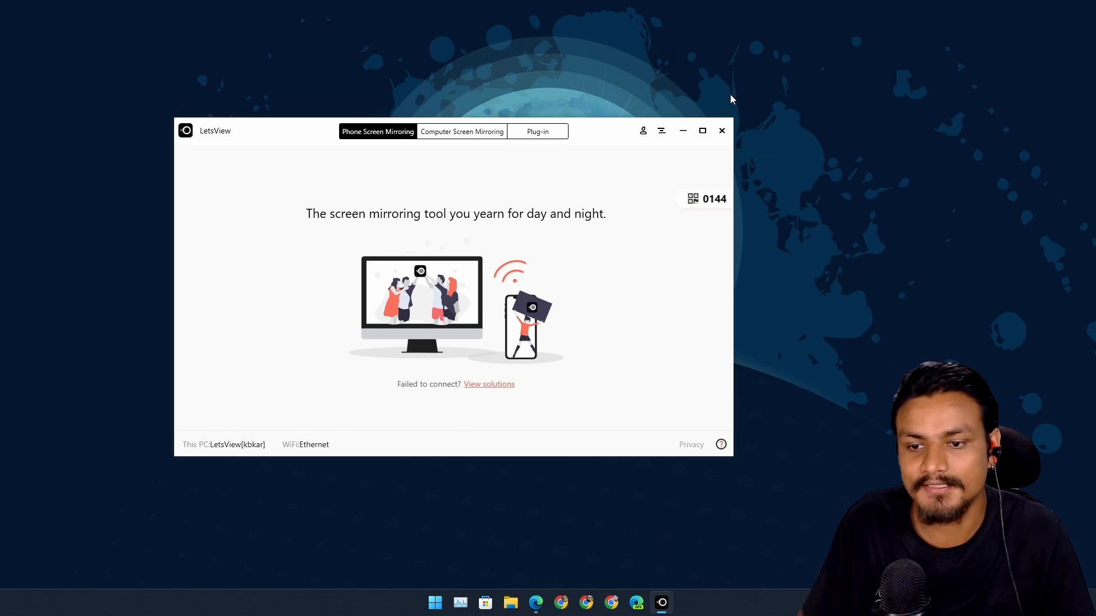
pyautogui.click(721, 131)
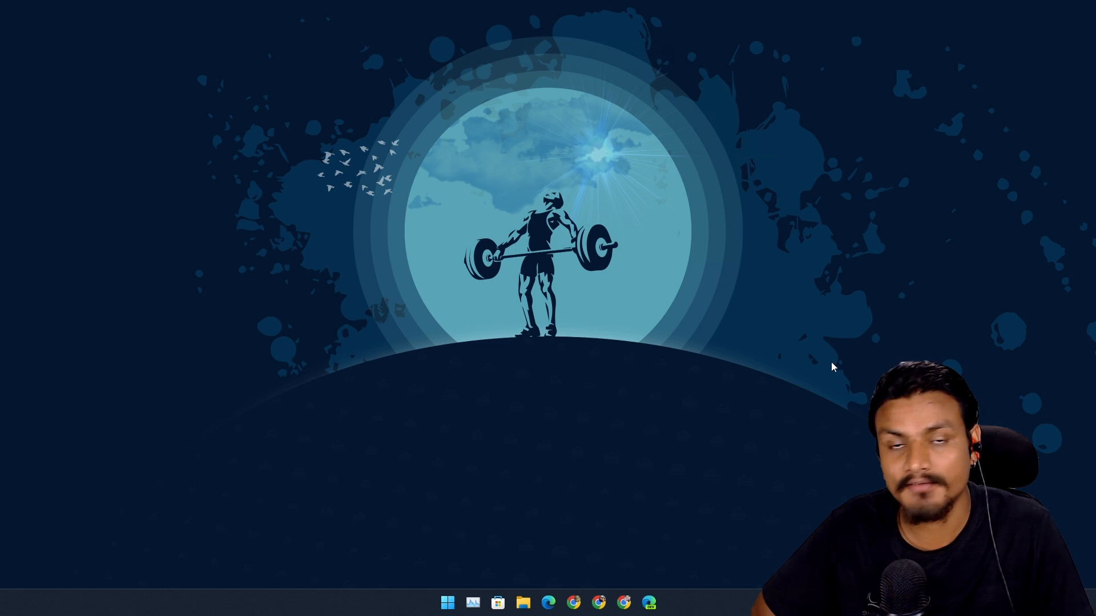